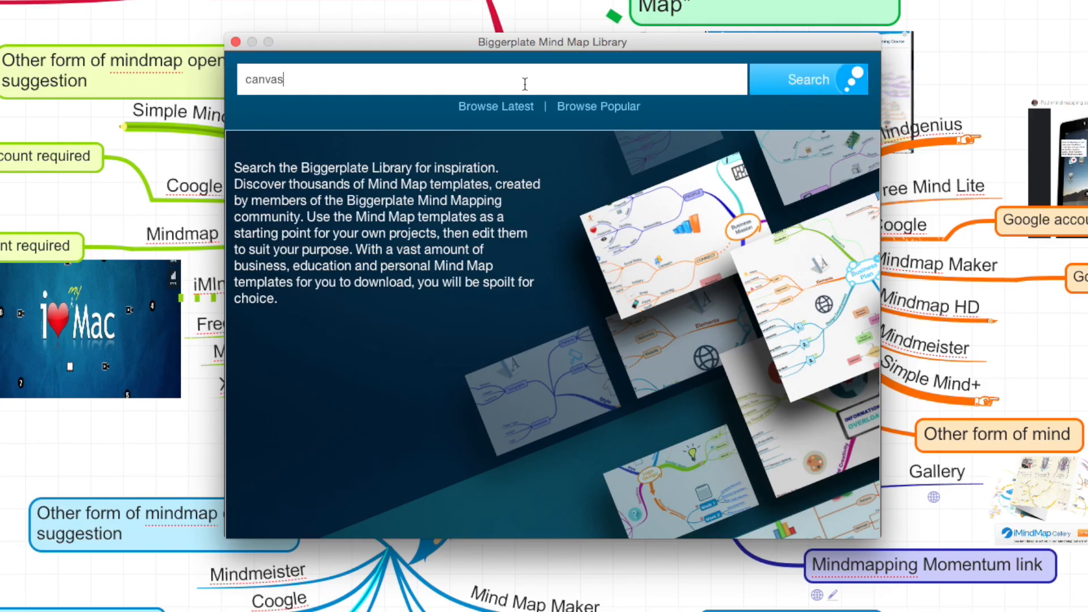
# Replace the 'canvas' search term with 'animals' in the Biggerplate library search field
pyautogui.click(807, 80)
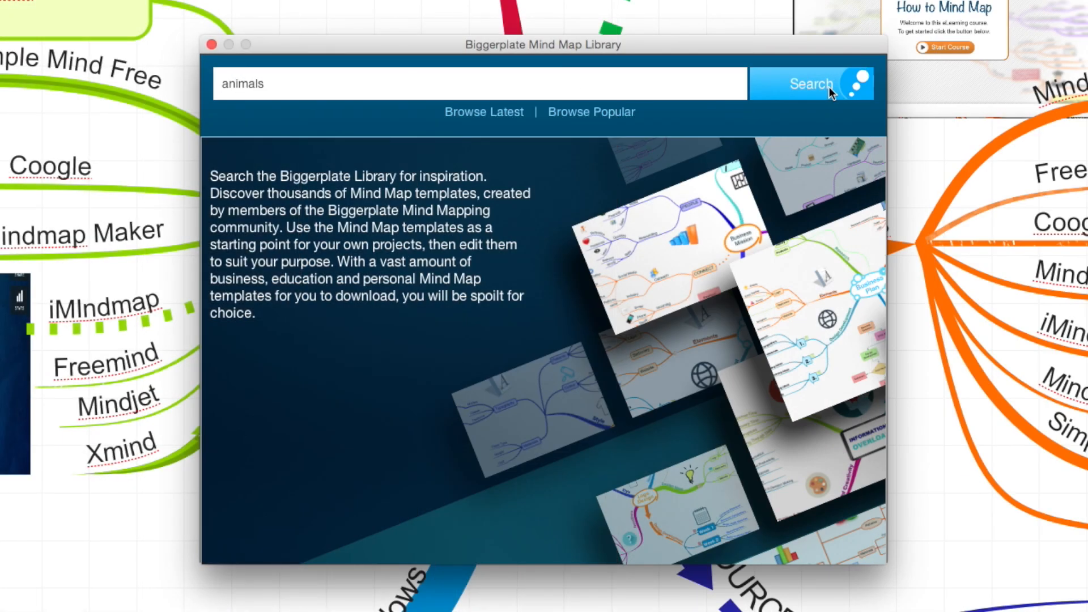
# Run the Biggerplate library search for 'animals' maps
pyautogui.click(810, 84)
pyautogui.write('dream')
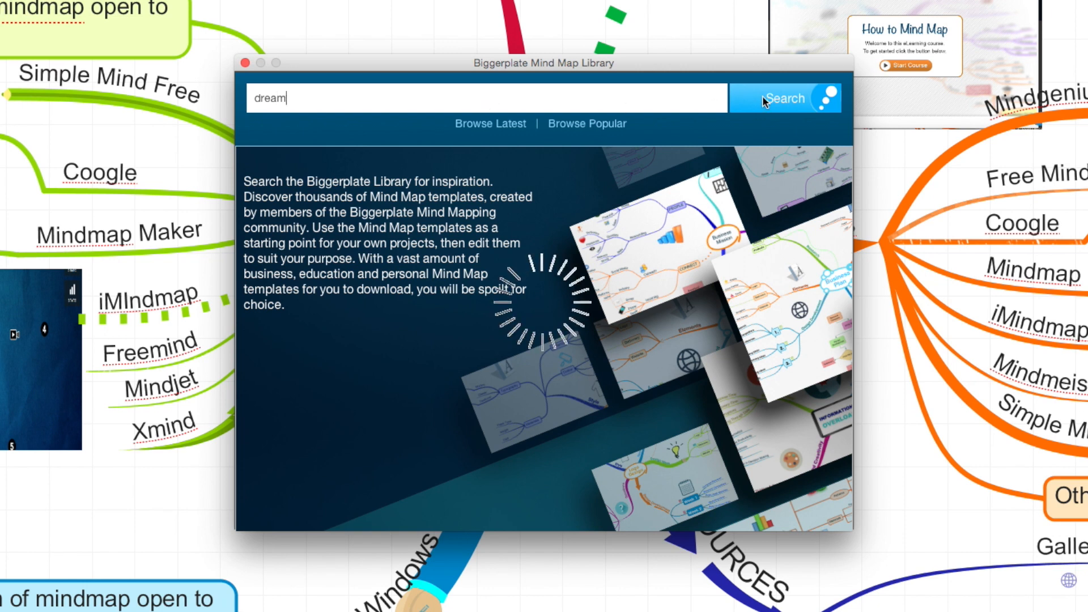
# Run the library search for 'dream', then enter 'exams' as another search term
pyautogui.click(785, 98)
pyautogui.write('winning')
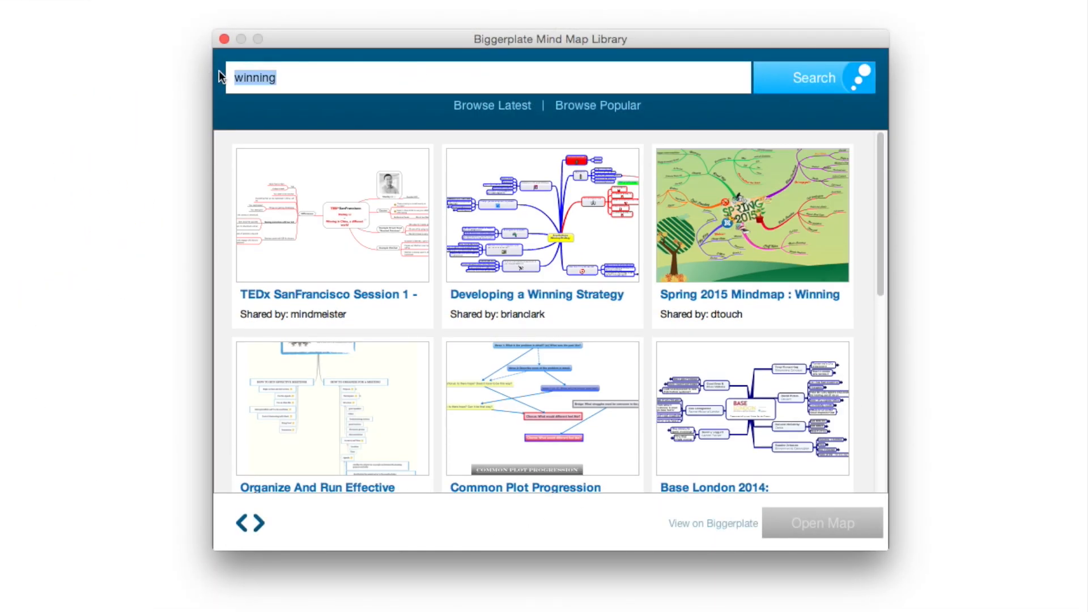
pyautogui.write('exams')
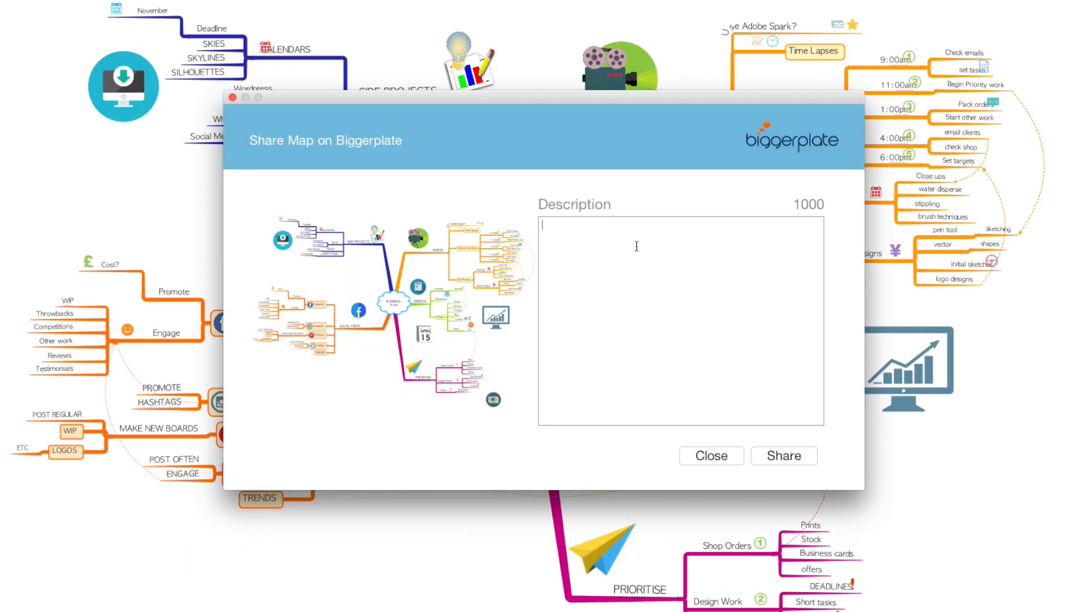
# Describe the map as 'My business plan 2016!' and share it to Biggerplate
pyautogui.click(783, 455)
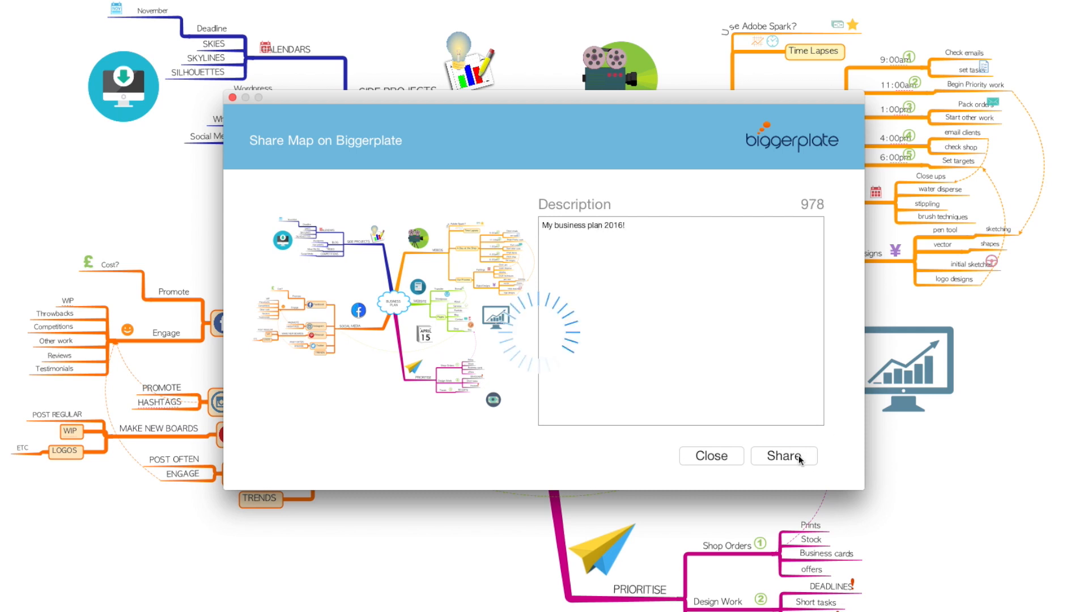
pyautogui.click(783, 456)
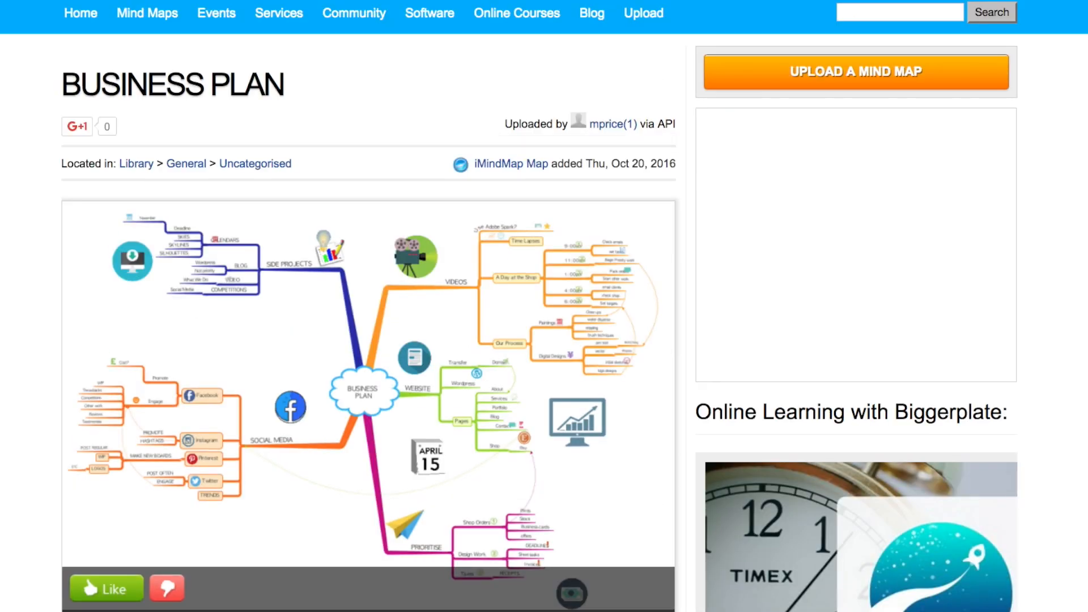